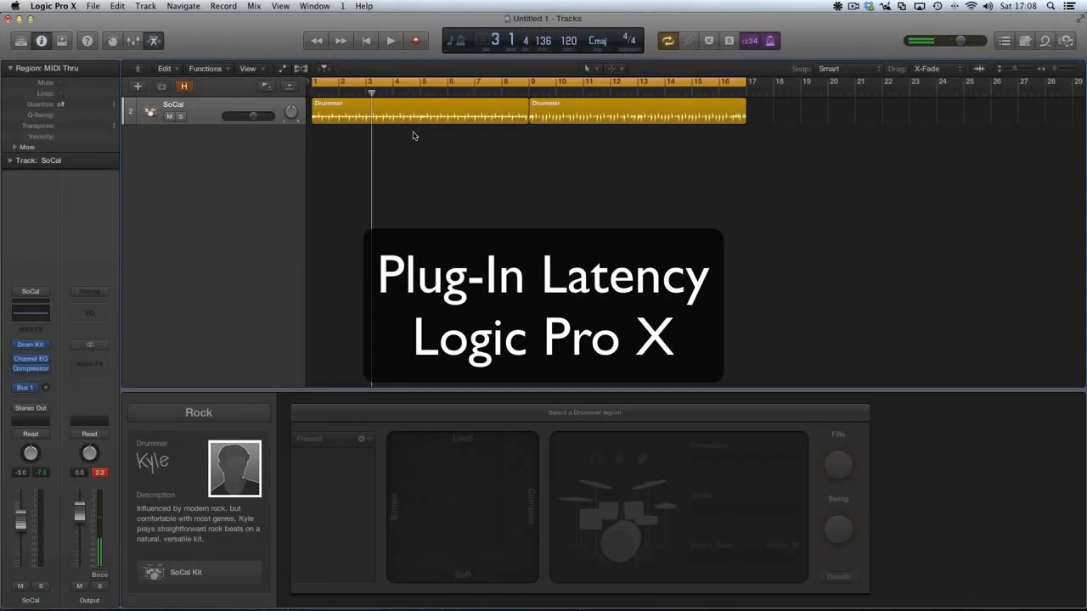
mouse_move(382, 133)
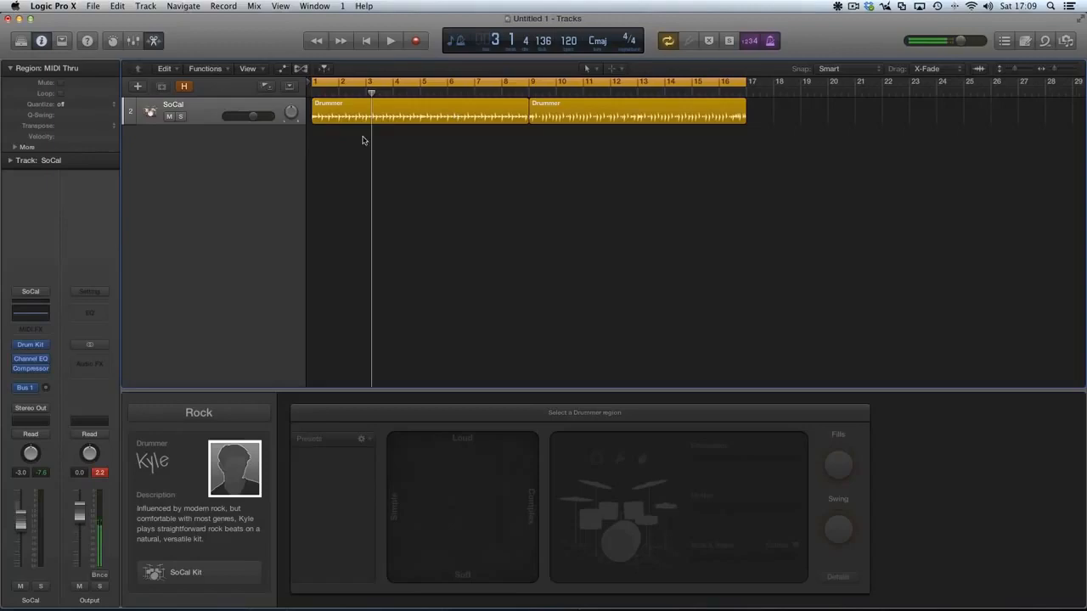
Play and stop the drummer track to hear the timing, then head to the Logic Pro X menu
left_click(391, 41)
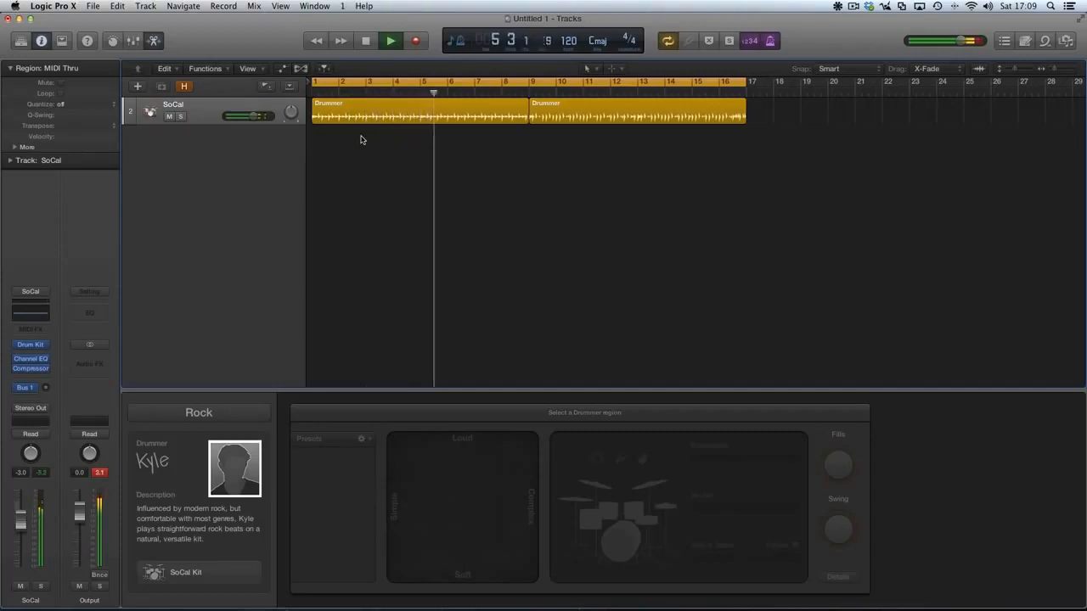
left_click(391, 41)
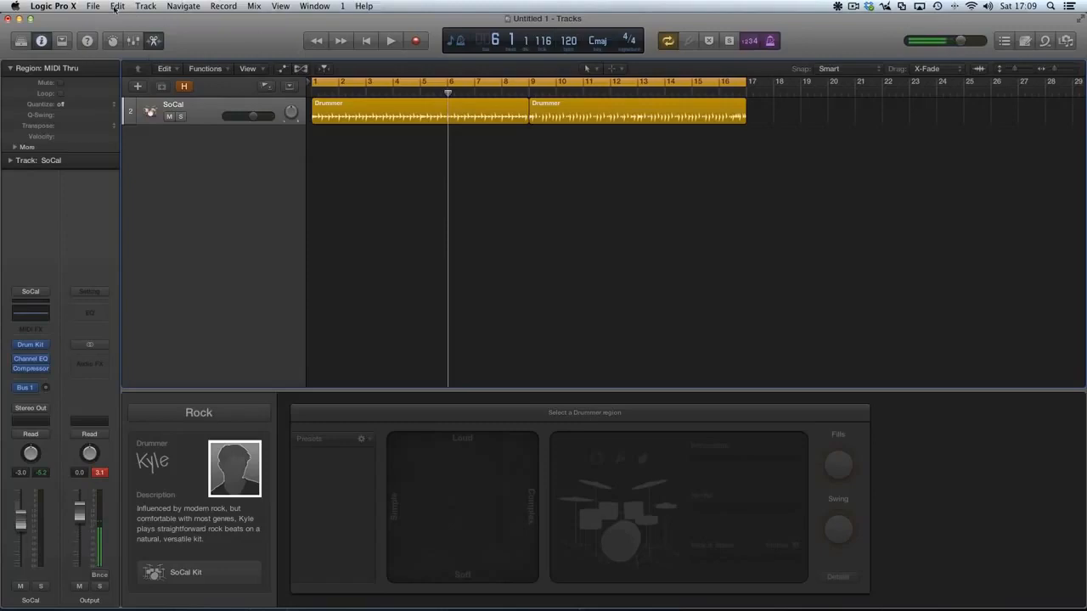
left_click(53, 7)
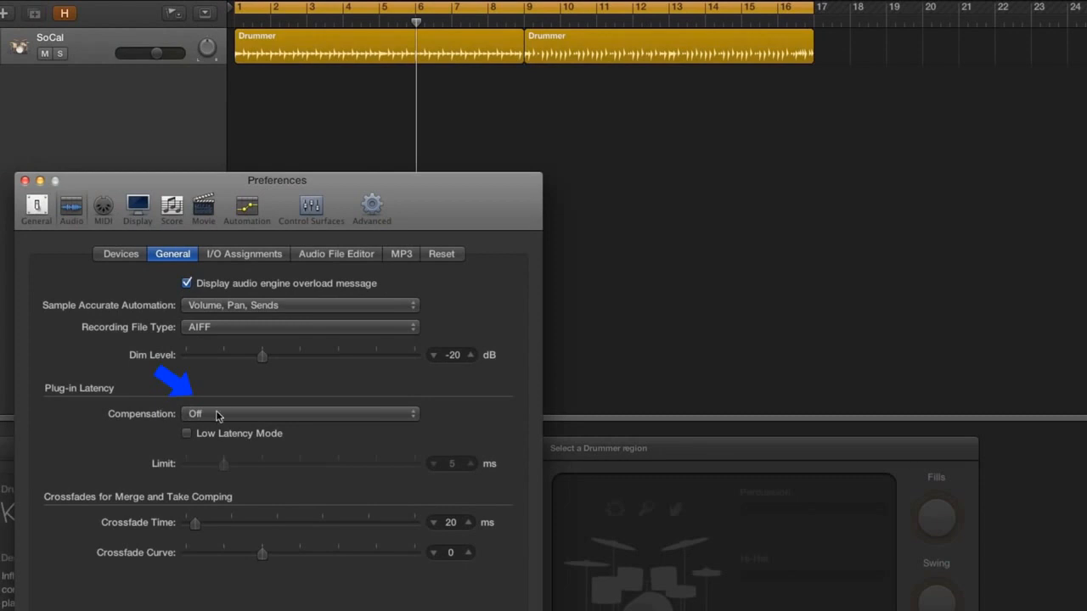
Set Plug-in Latency Compensation to All in Preferences > Audio > General
left_click(298, 414)
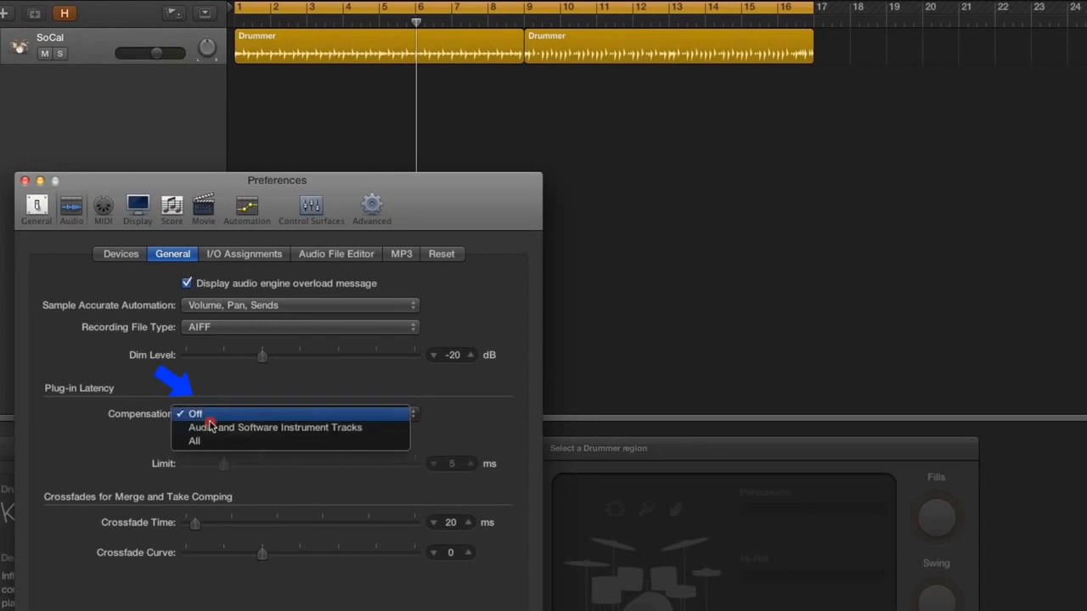
left_click(193, 442)
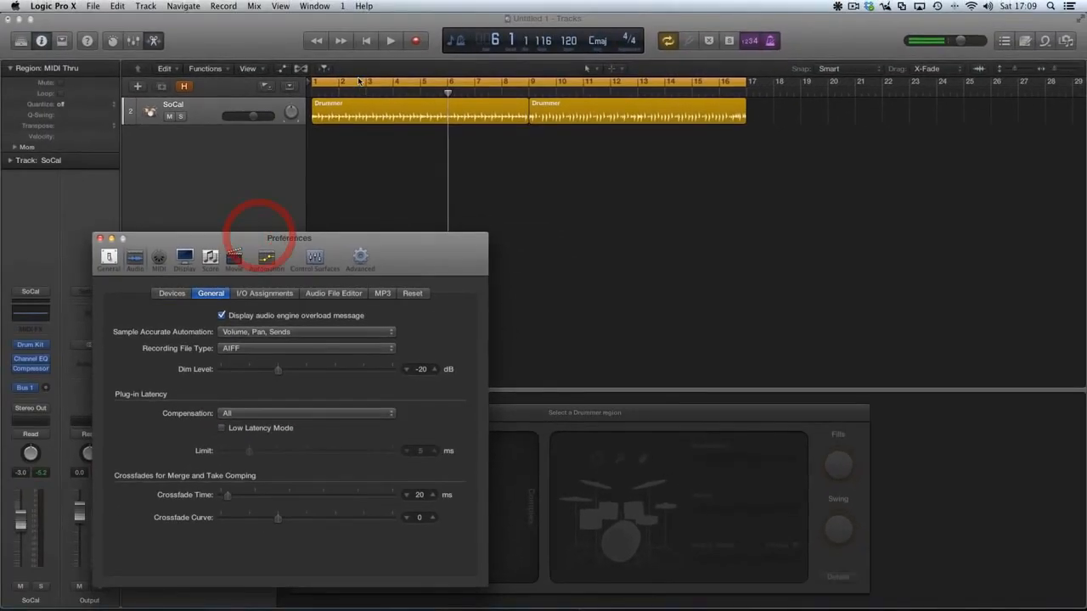
left_click(390, 41)
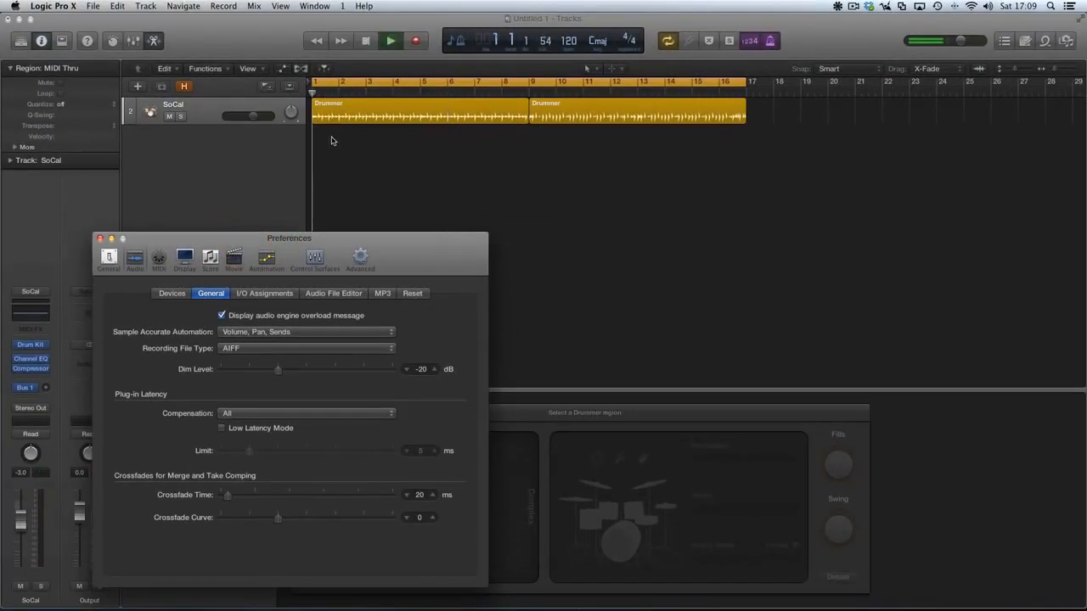
left_click(390, 41)
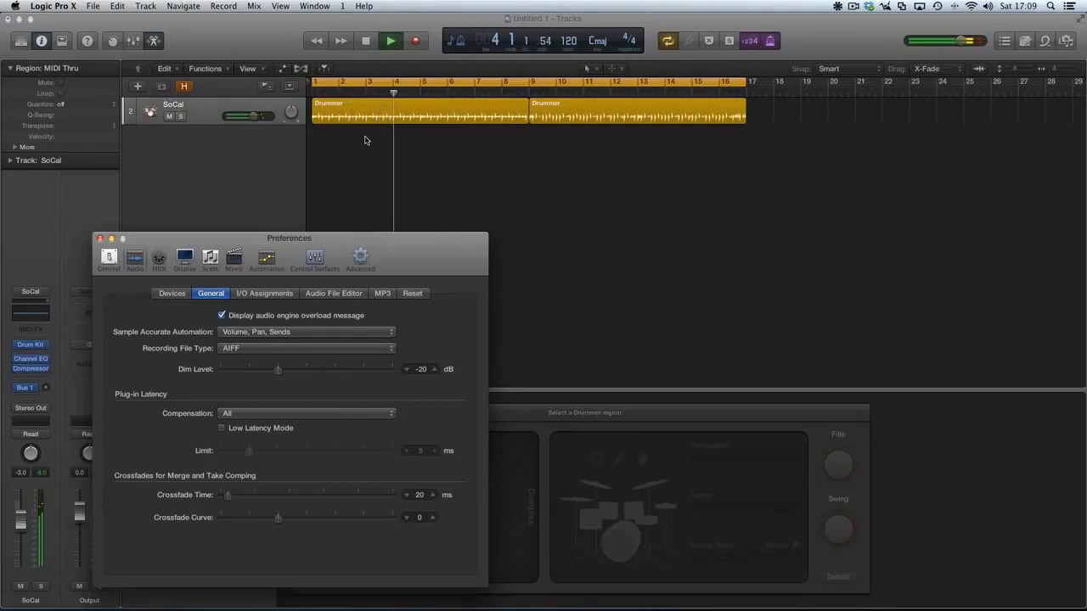
left_click(390, 41)
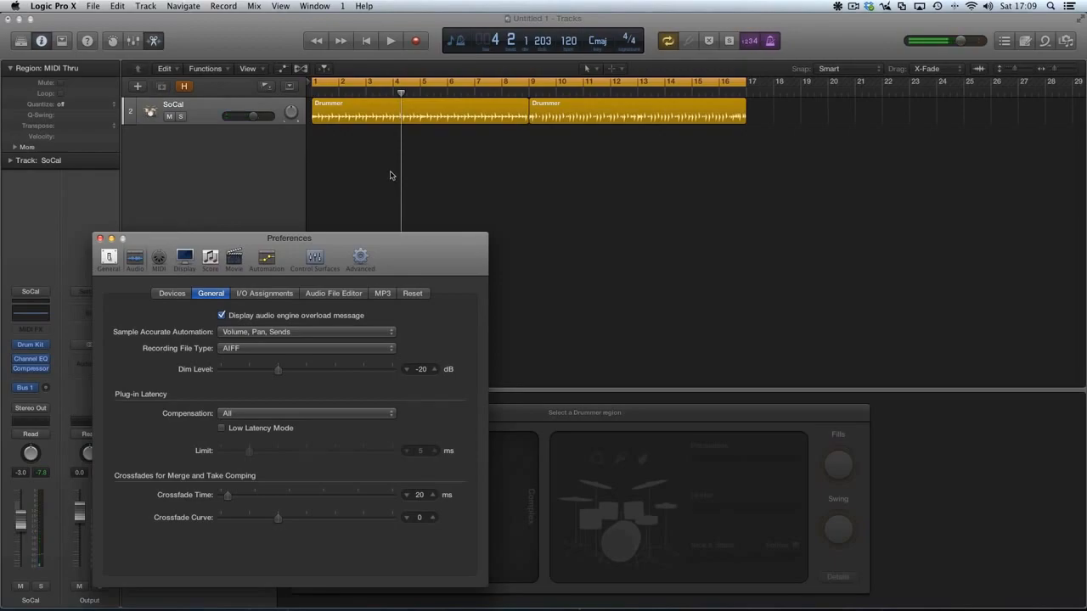